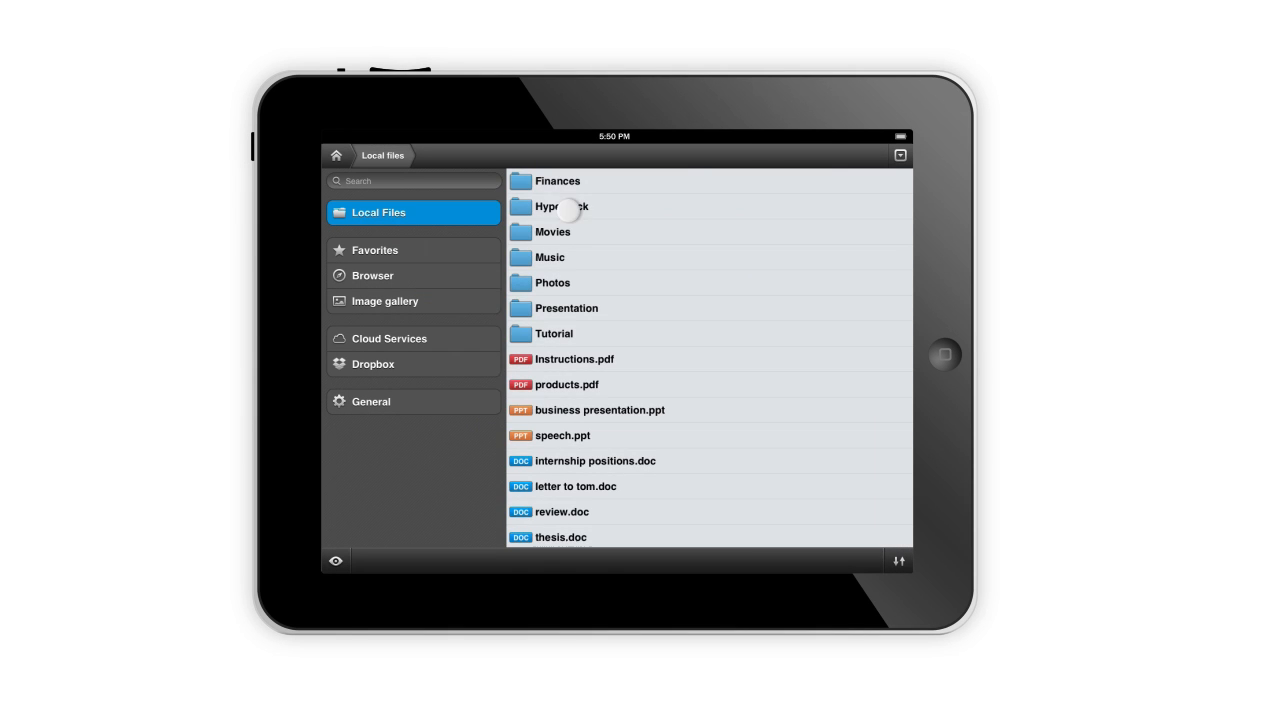
# View the Hyperdeck.pptx slides and the surfing video, closing each viewer with Done.
pyautogui.click(557, 206)
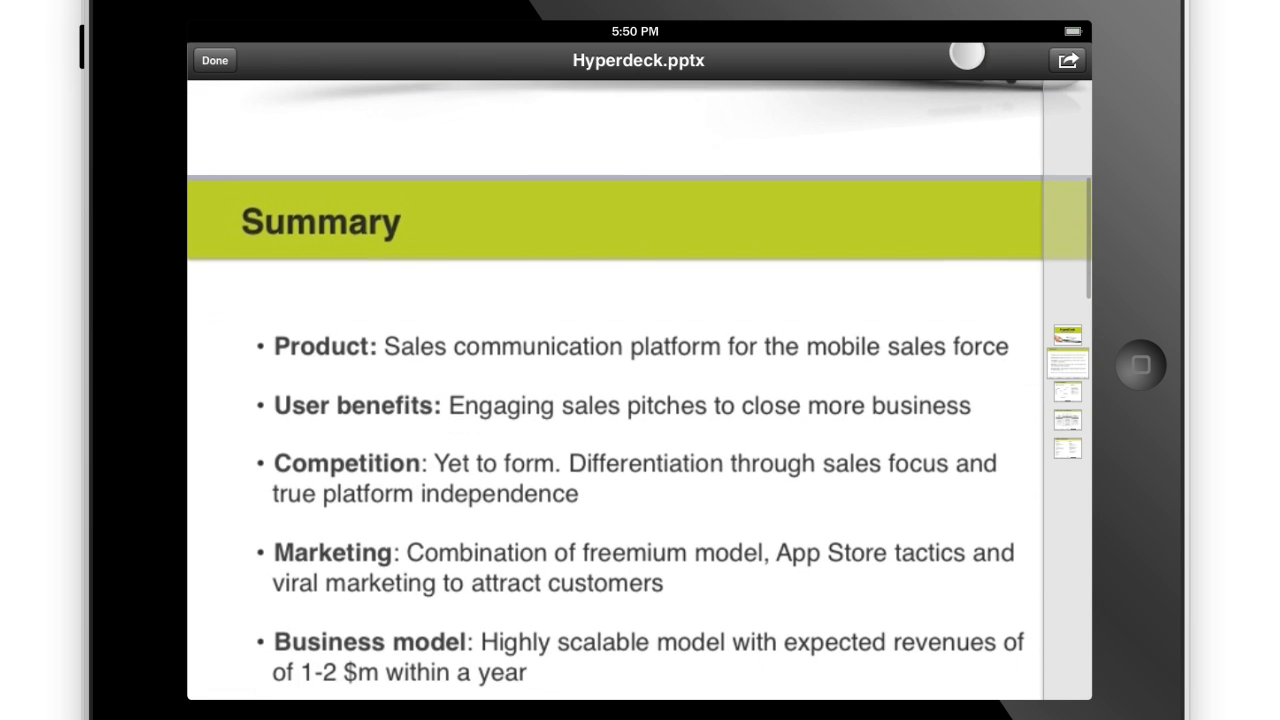
pyautogui.click(214, 60)
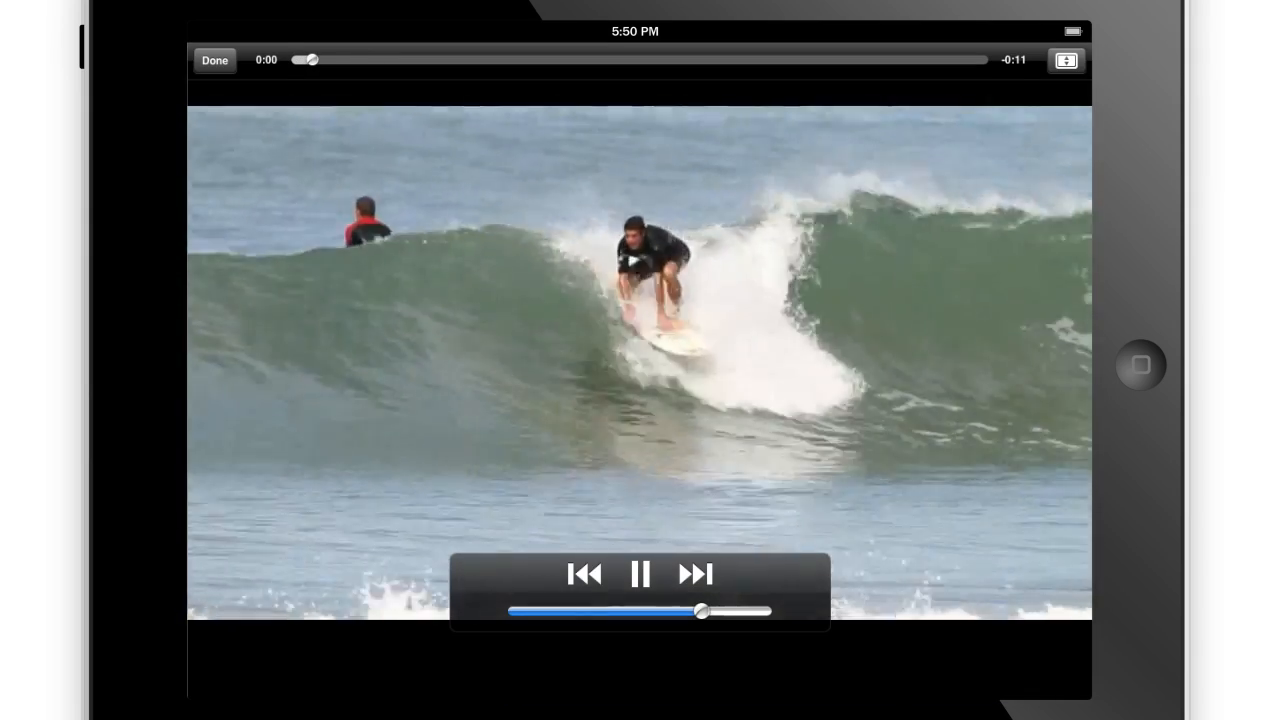
pyautogui.click(214, 60)
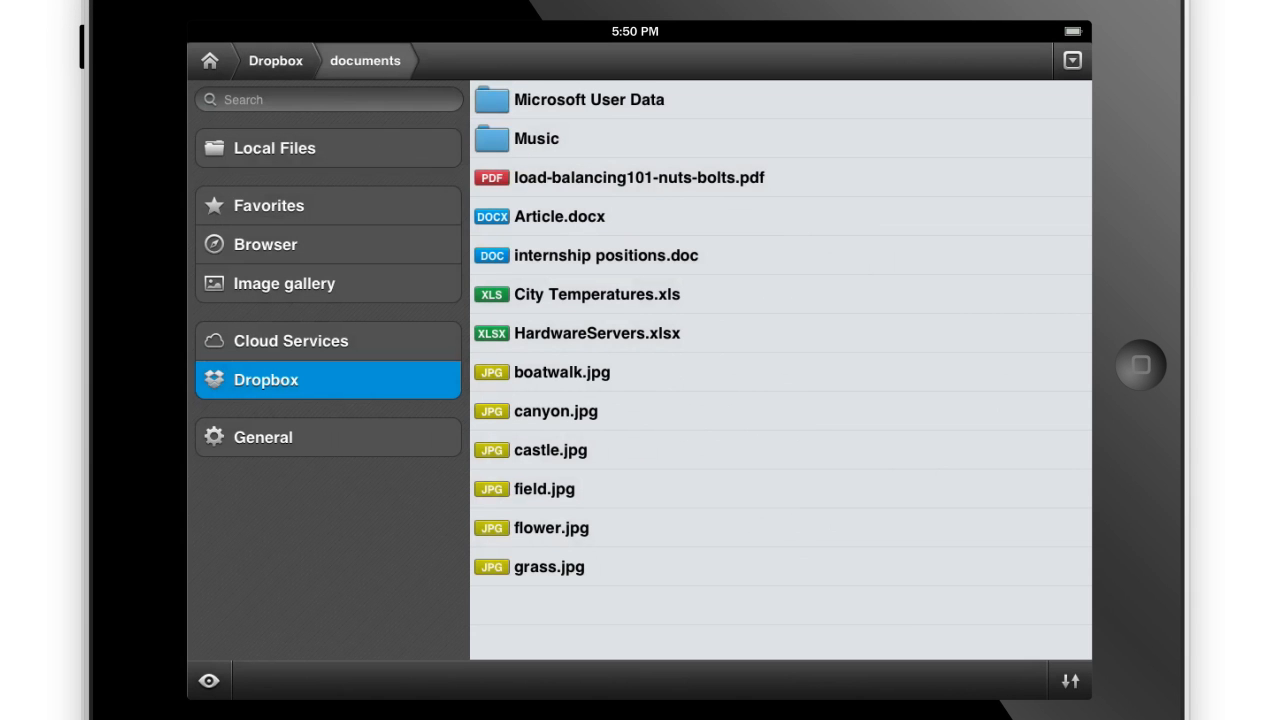
# Open the cloud services list to reach the zuhanden.de download-from-web page.
pyautogui.click(1071, 60)
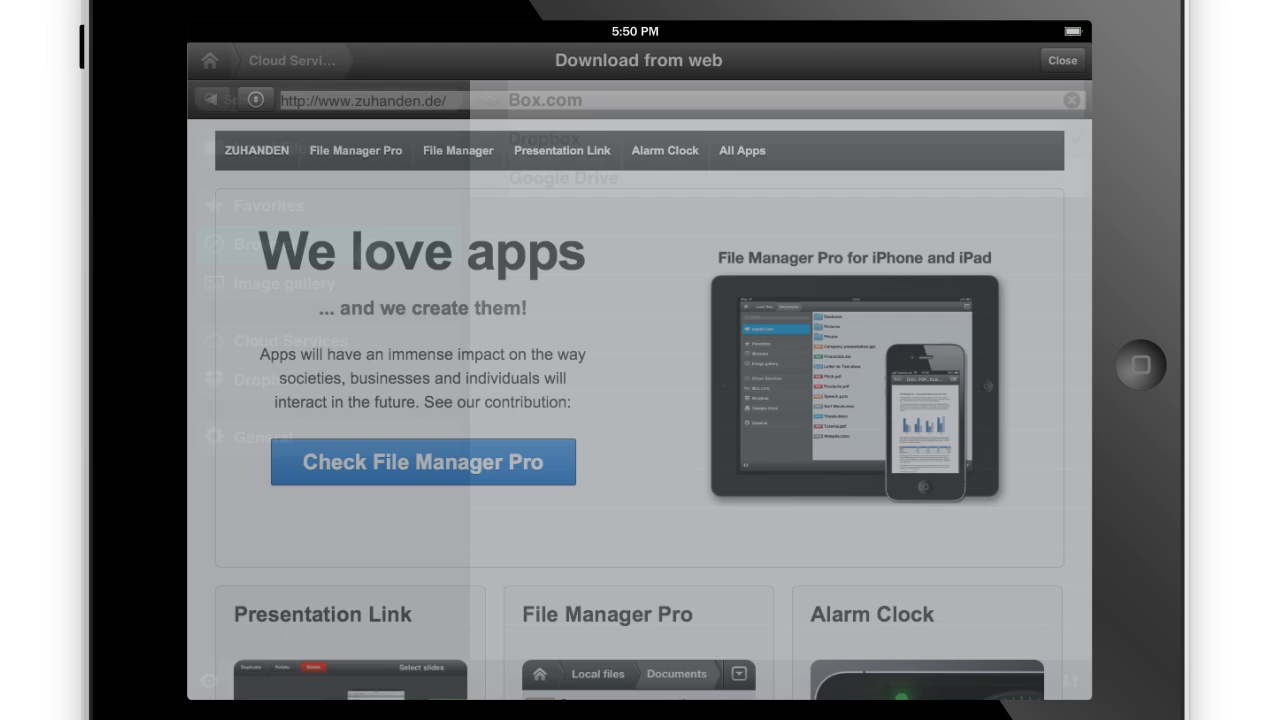
# Scroll down the zuhanden.de page and close the web download screen.
pyautogui.scroll(-3)
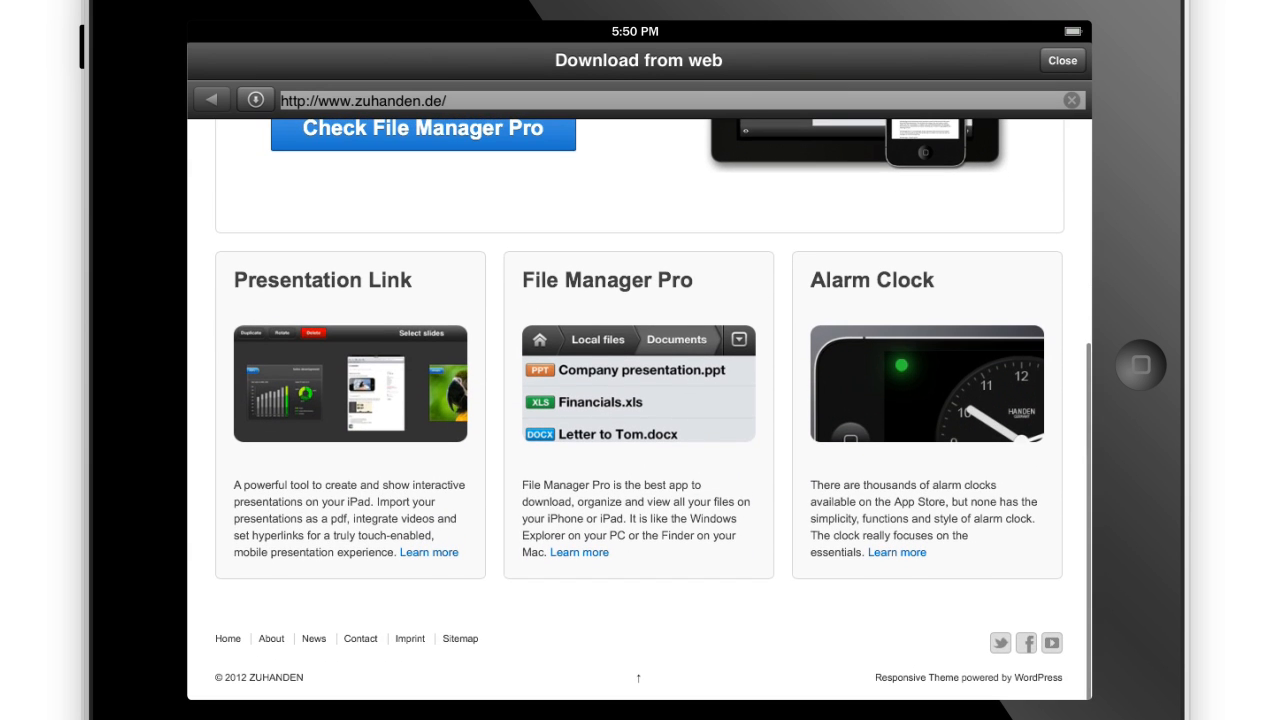
pyautogui.click(1062, 60)
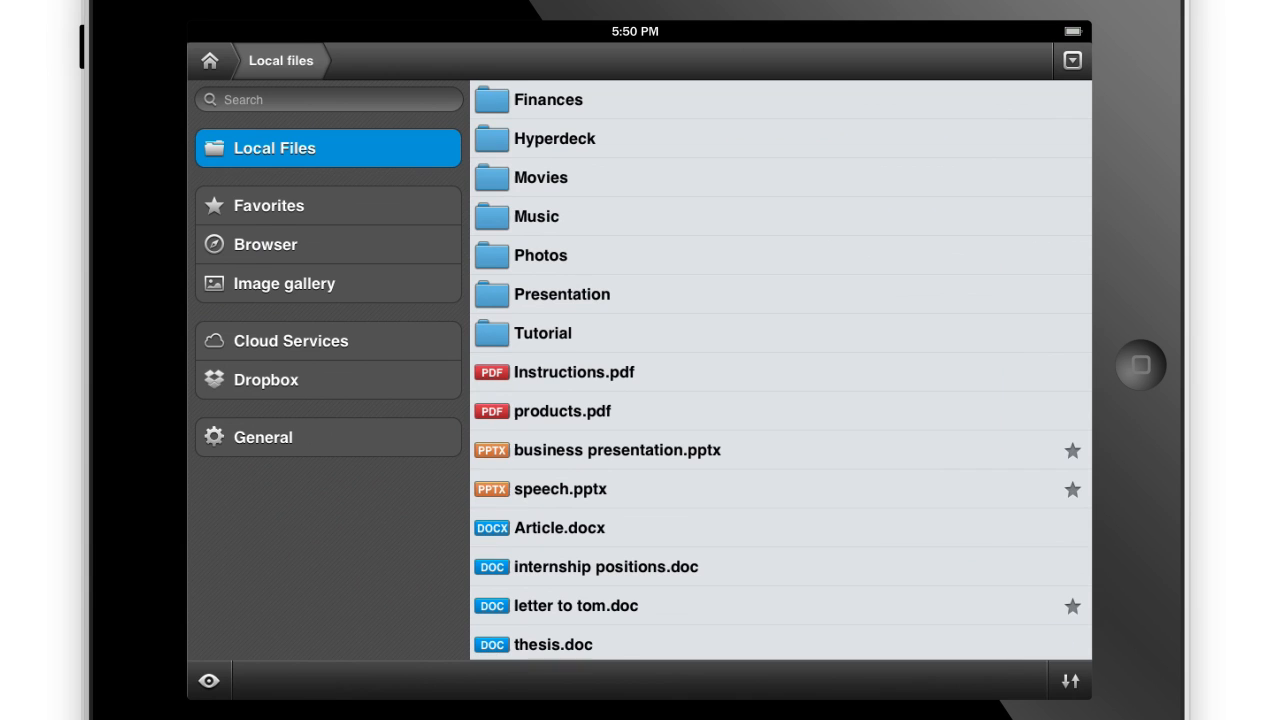
# Move products.pdf, both presentations and letter to tom.doc into Presentation, then search 'Re'.
pyautogui.click(1071, 60)
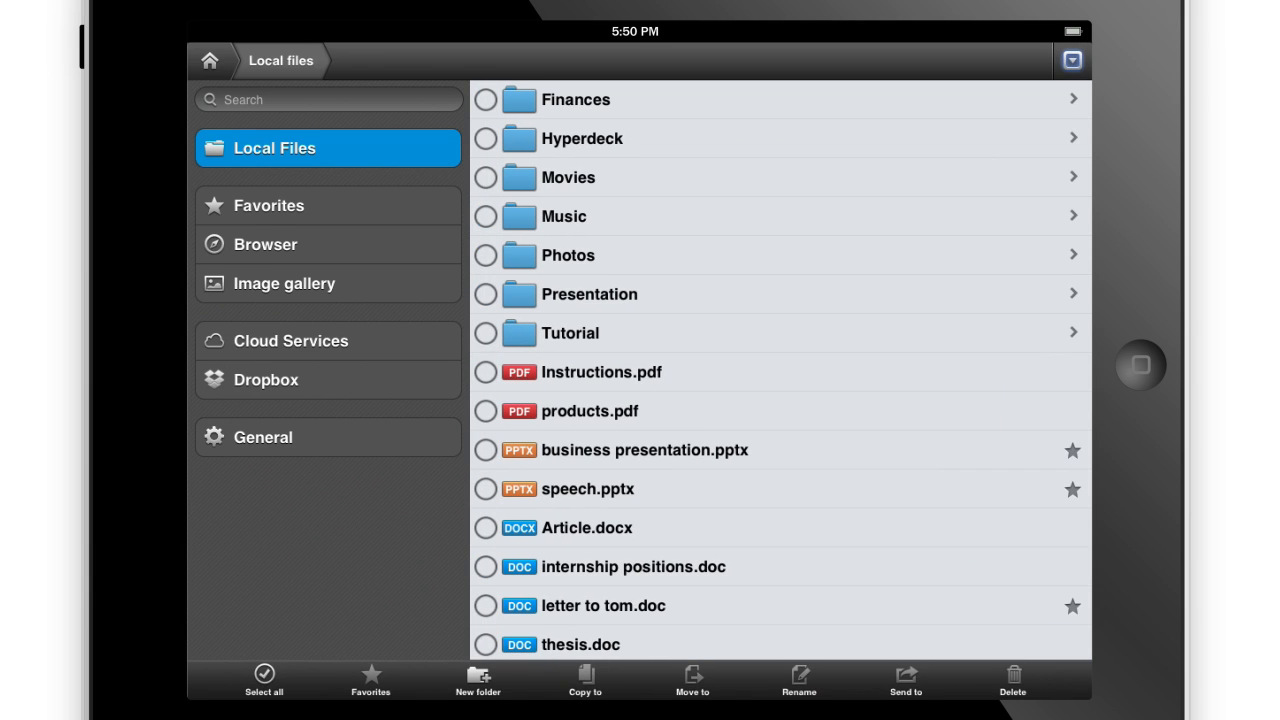
pyautogui.click(486, 411)
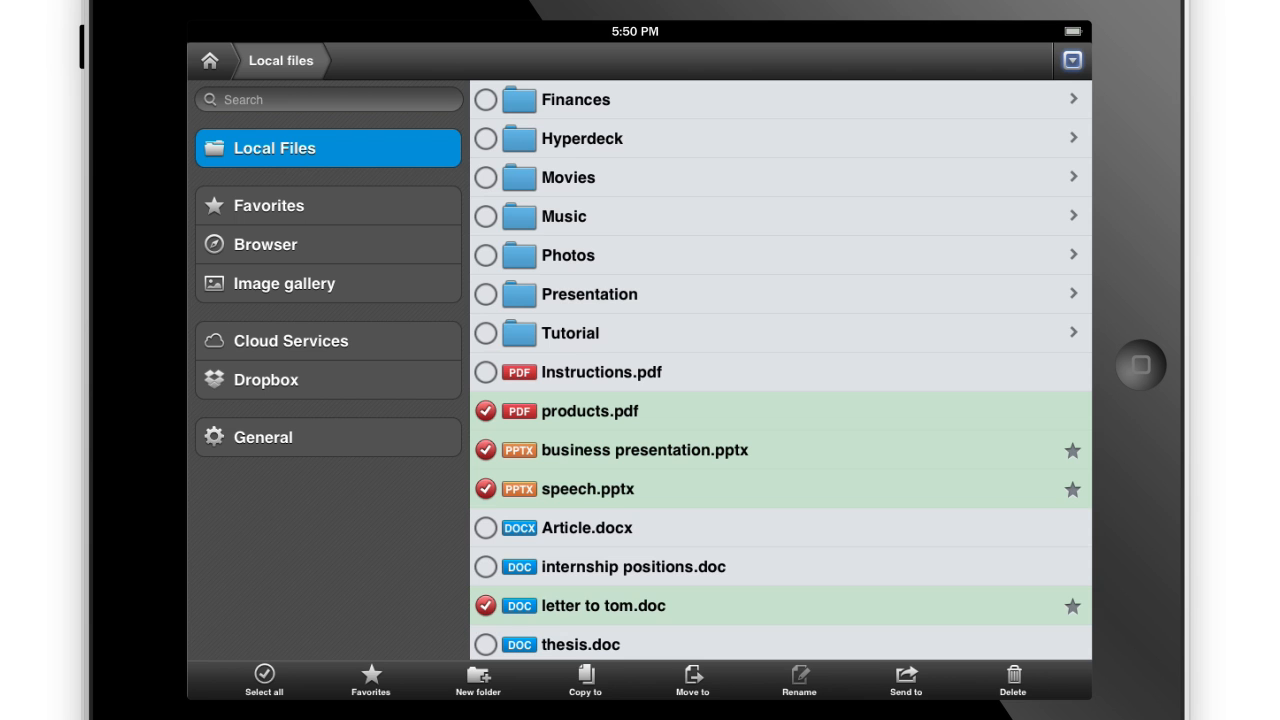
pyautogui.click(692, 680)
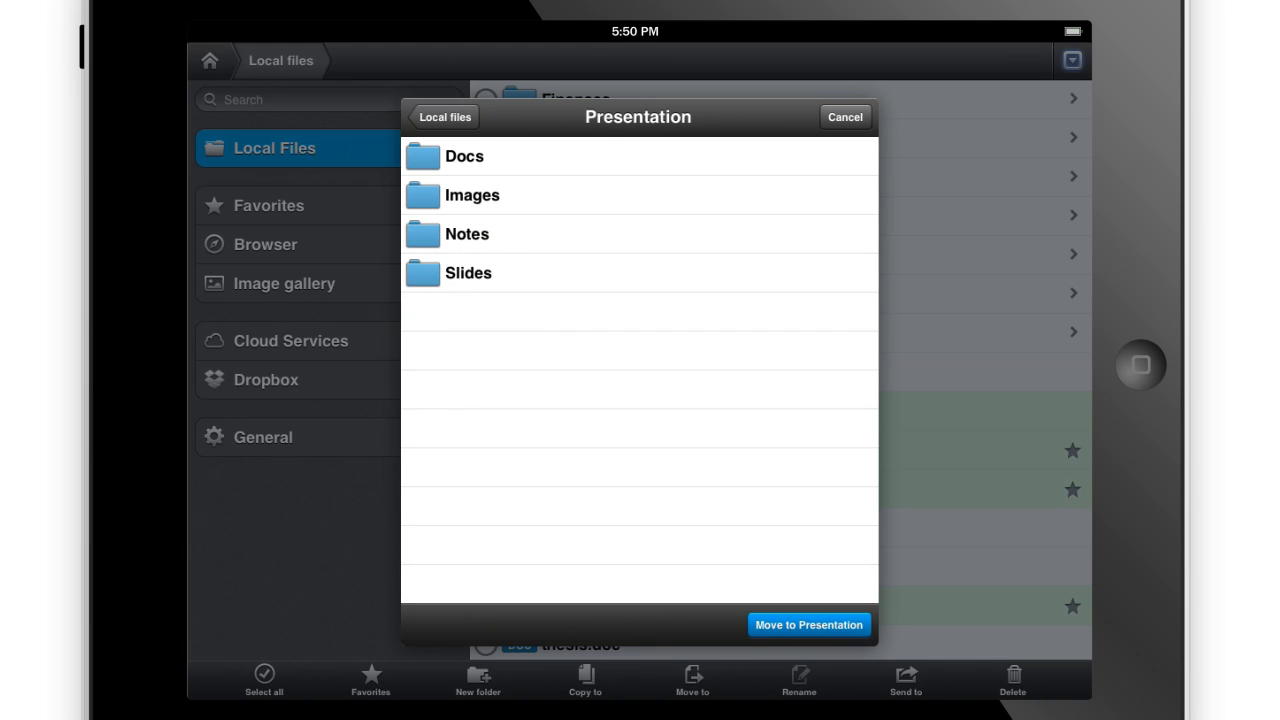
pyautogui.click(844, 117)
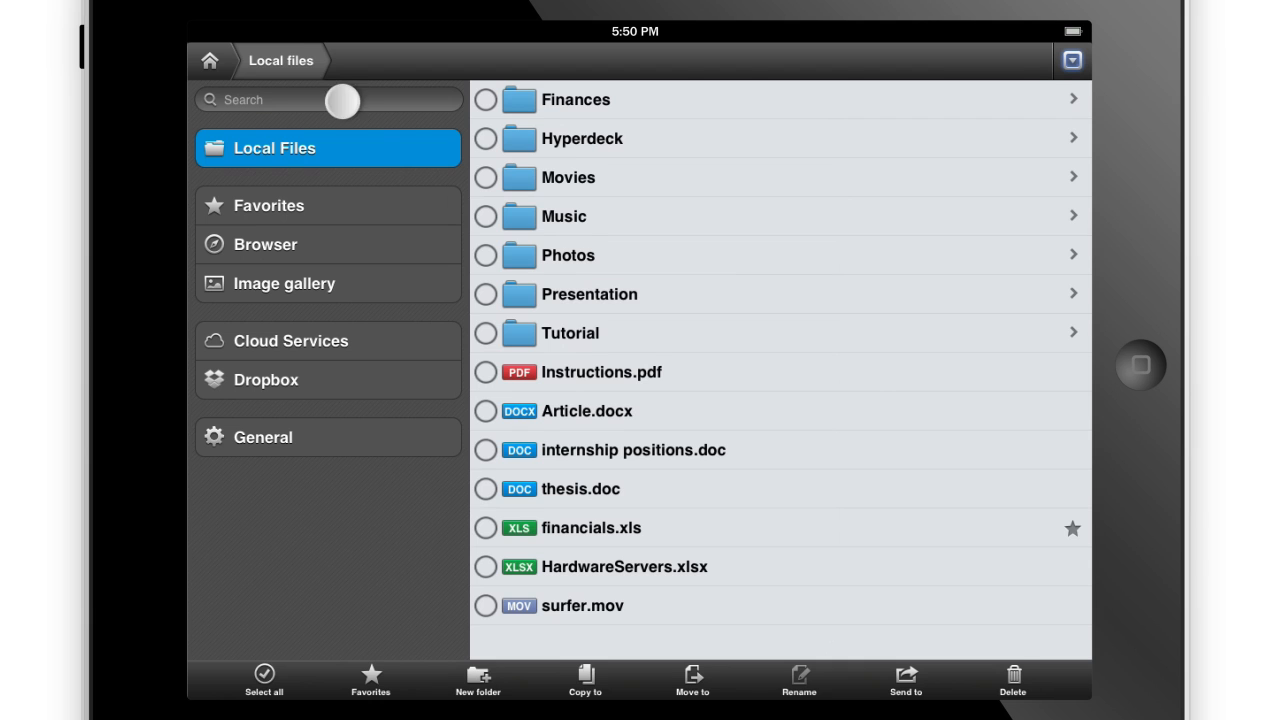
pyautogui.write('Re')
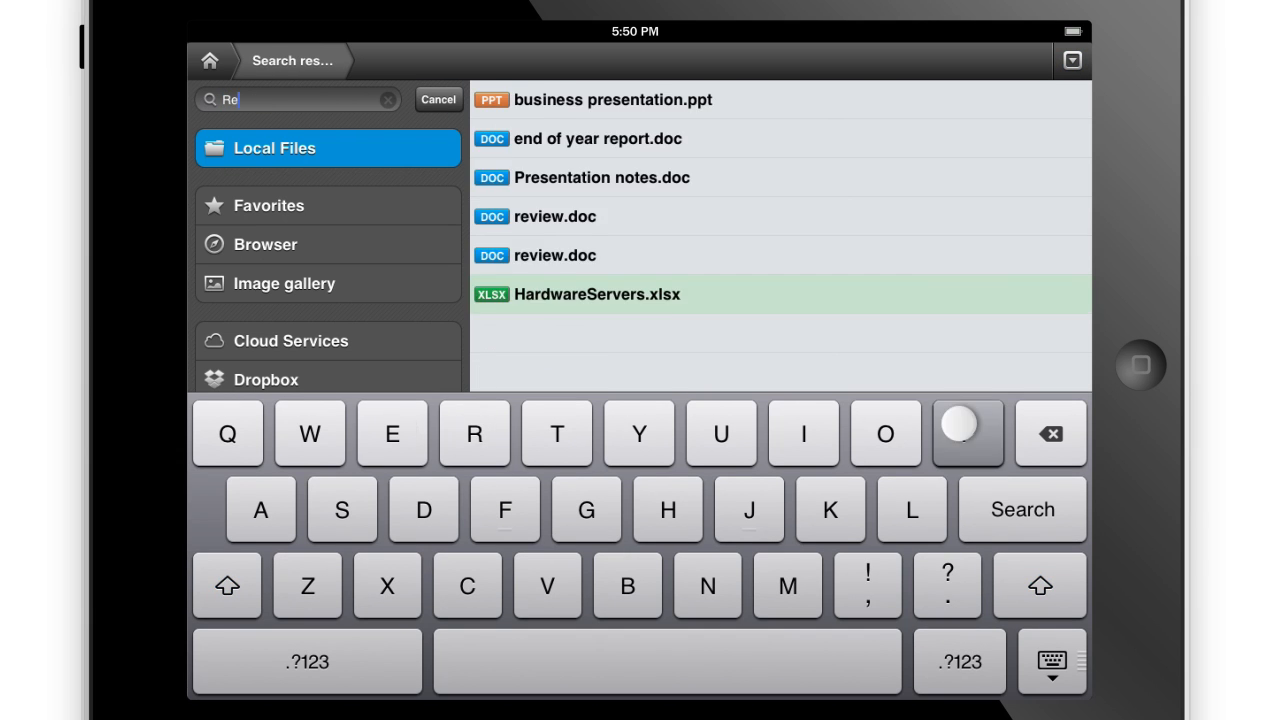